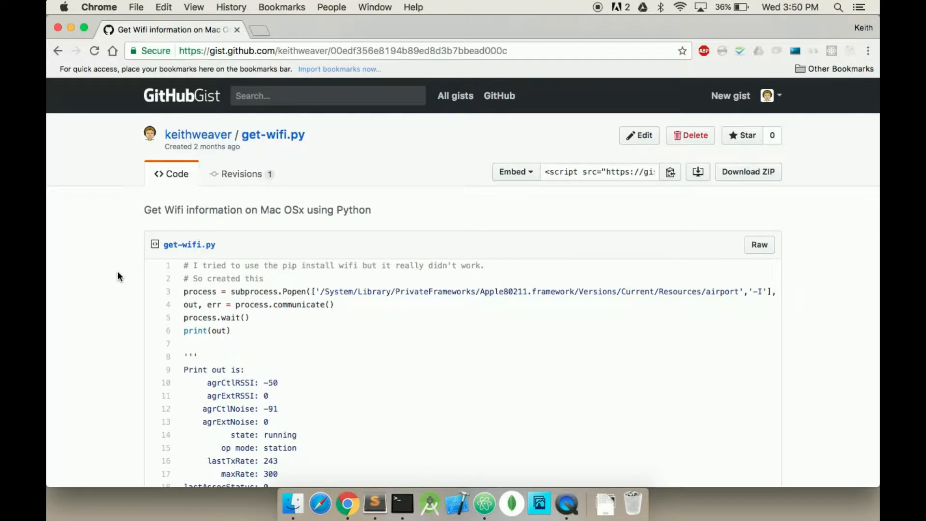
mouse_move(411, 193)
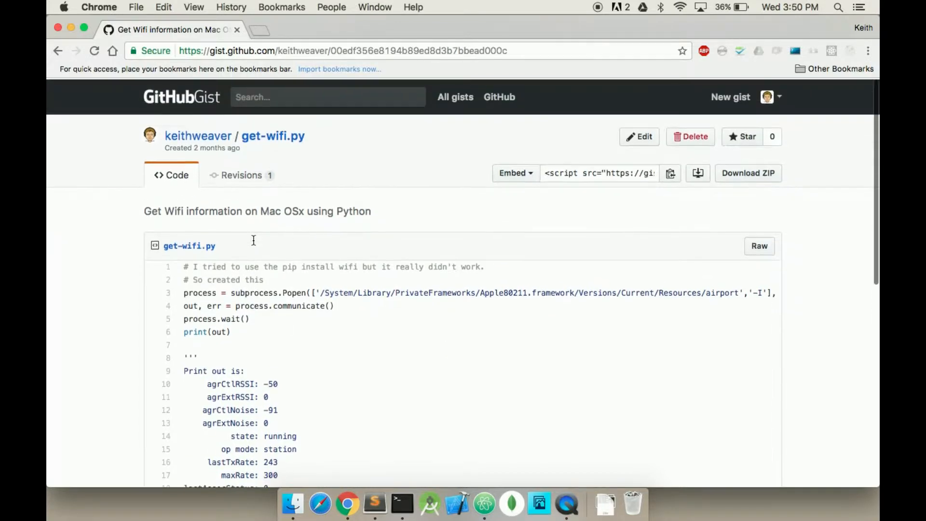
Review the airport -I output showing SSID #bestbuds and channel 44,1
scroll(down, 3)
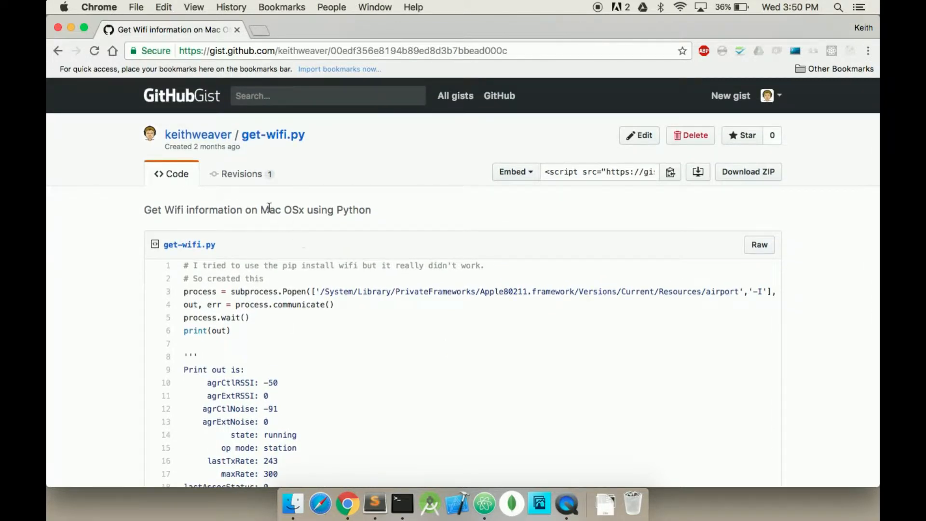
scroll(down, 3)
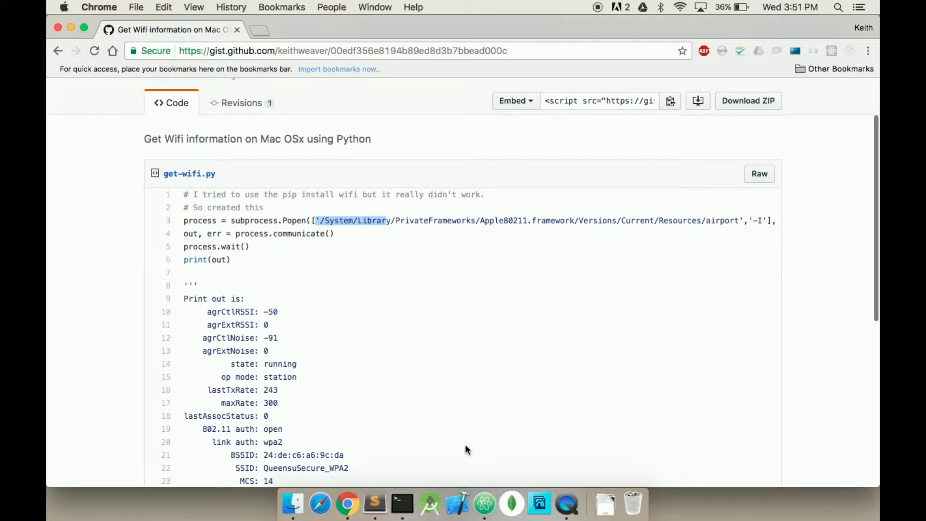
mouse_move(250, 381)
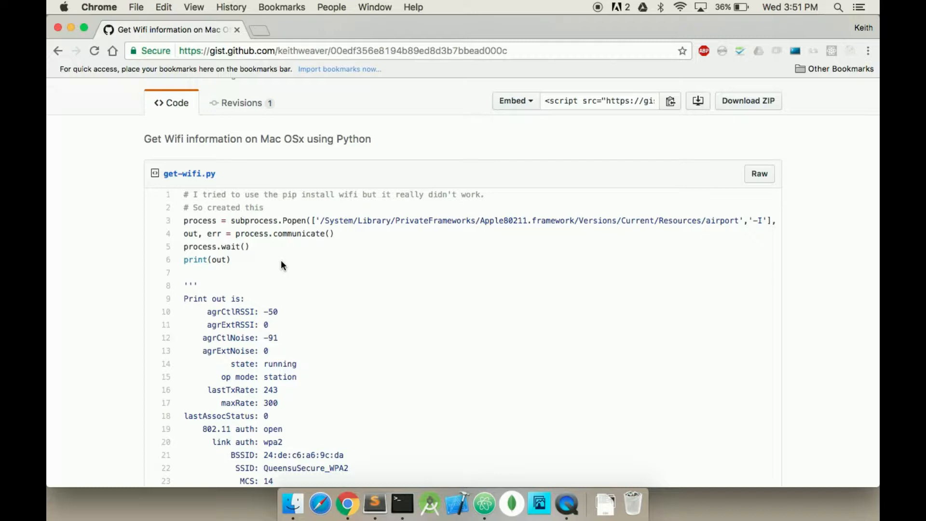
mouse_move(270, 233)
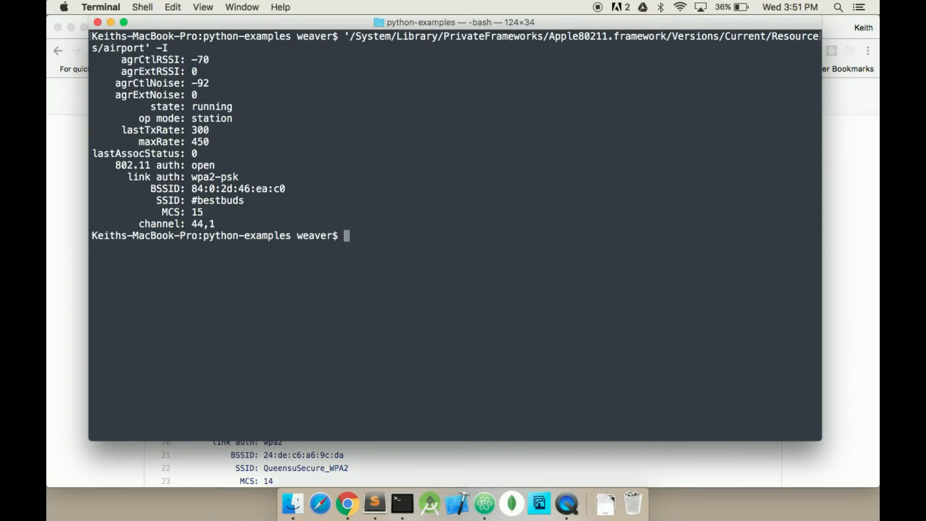
mouse_move(223, 166)
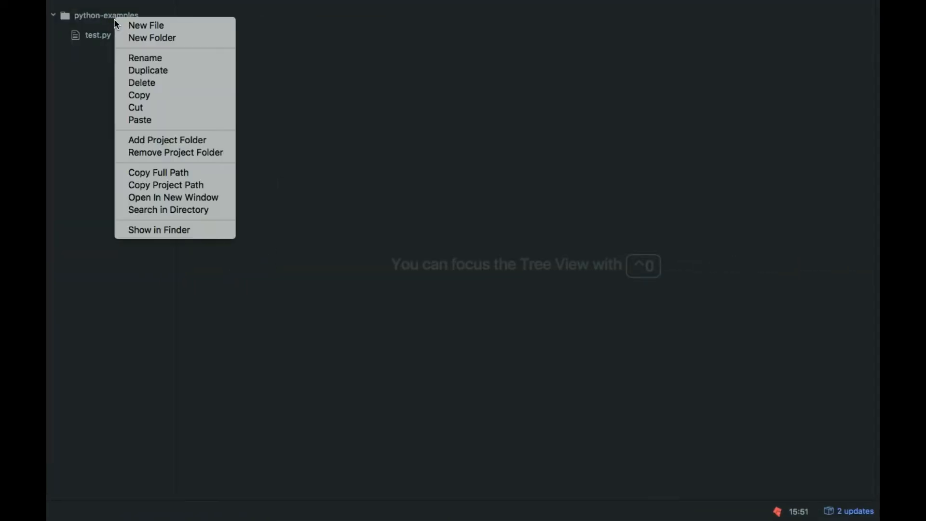
Create a new file named wifi.py in the python-examples project
click(146, 25)
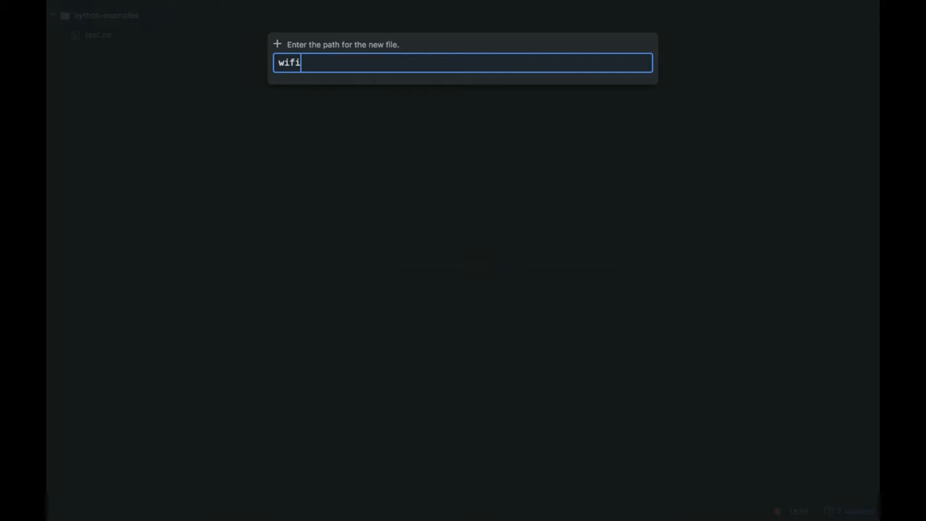
key(Enter)
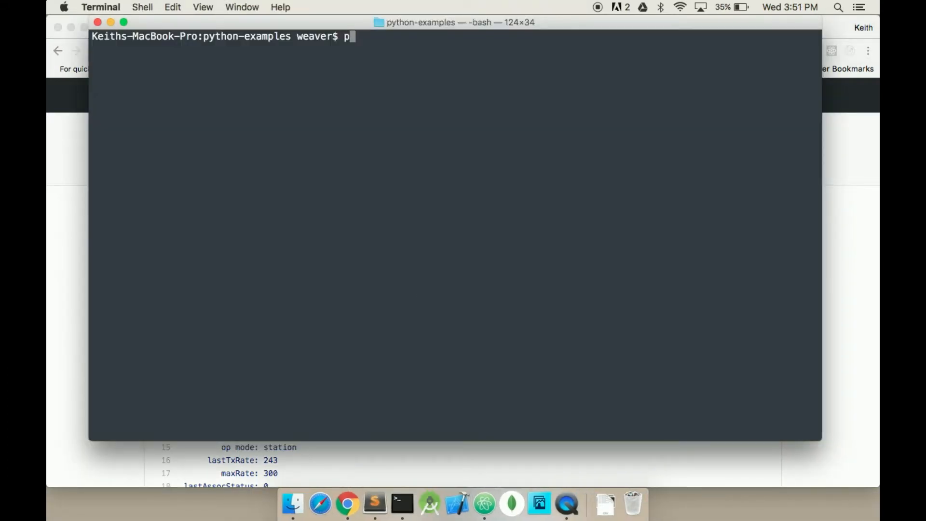
Run python wifi.py, hit NameError for subprocess, and add import subprocess to the script
text(ytho)
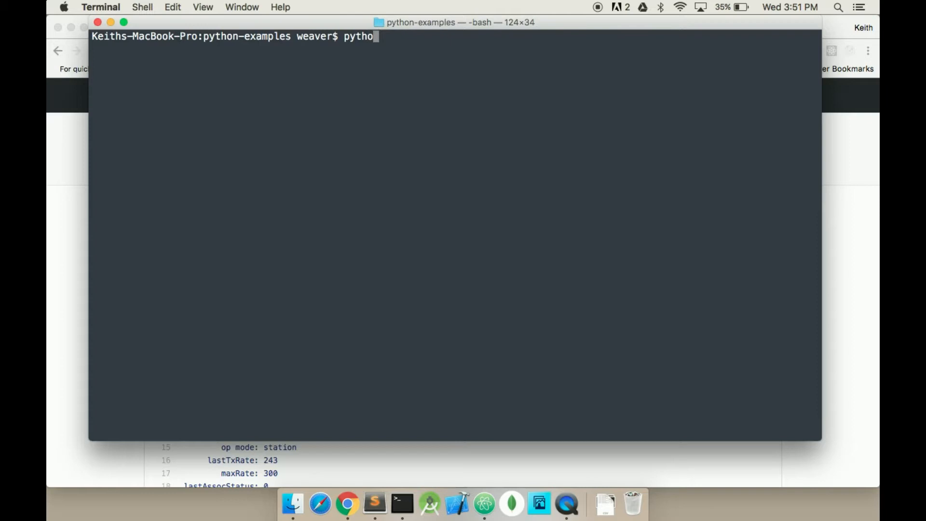
text(n wifi.py)
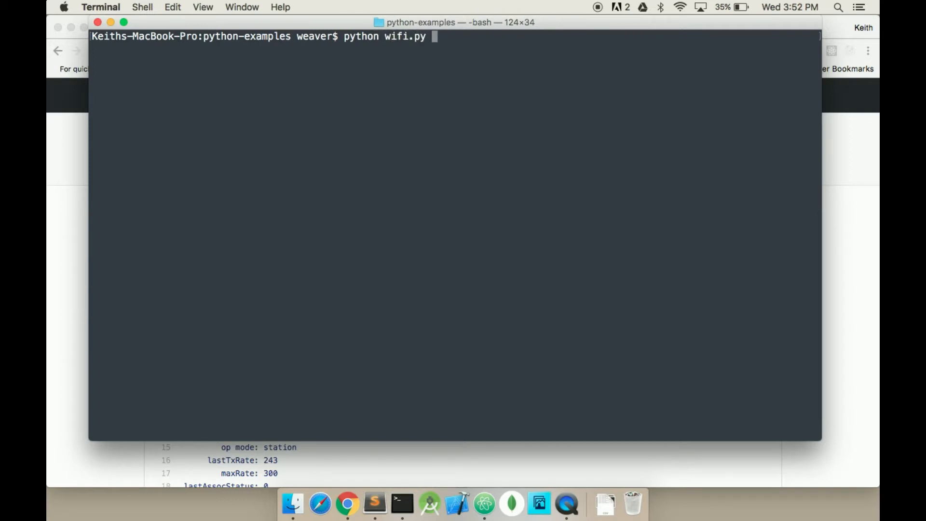
click(347, 503)
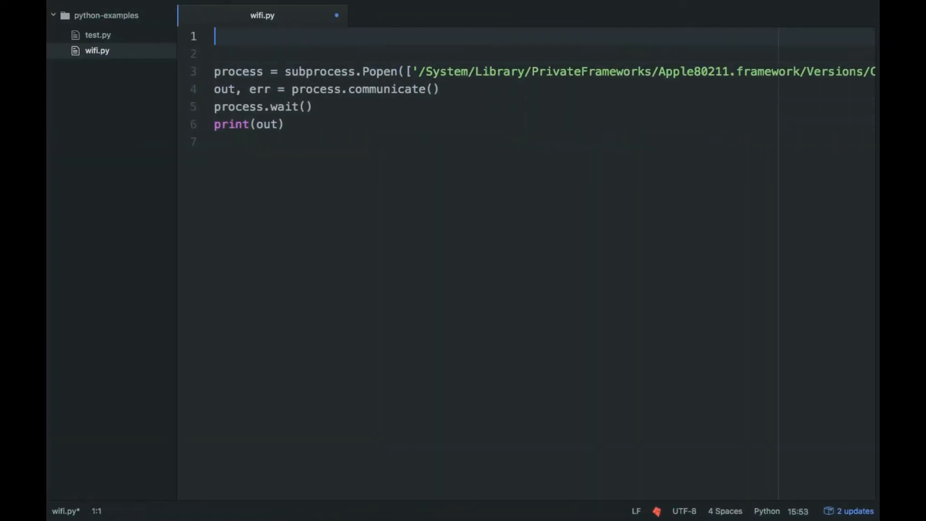
text(import subprocess)
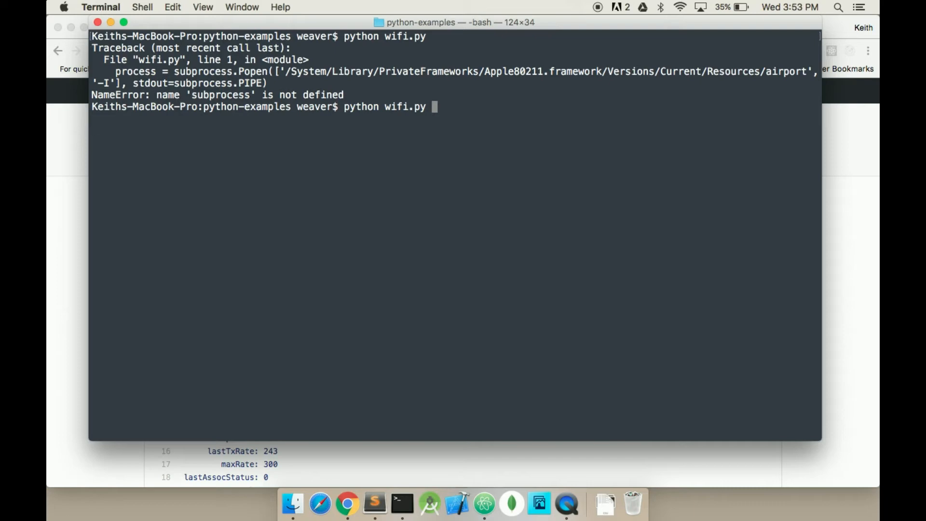
Rerun python wifi.py so it prints SSID #bestbuds, maxRate 450 and channel 44,1
key(enter)
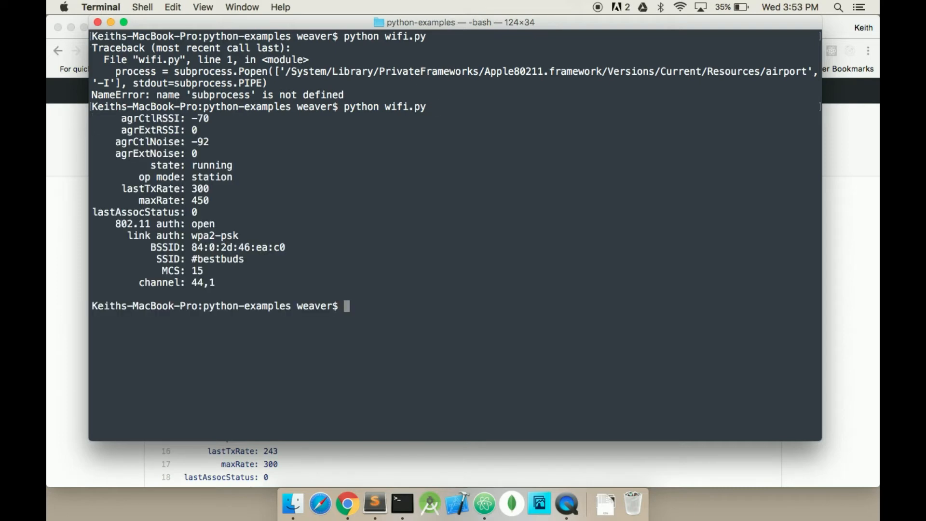
mouse_move(289, 177)
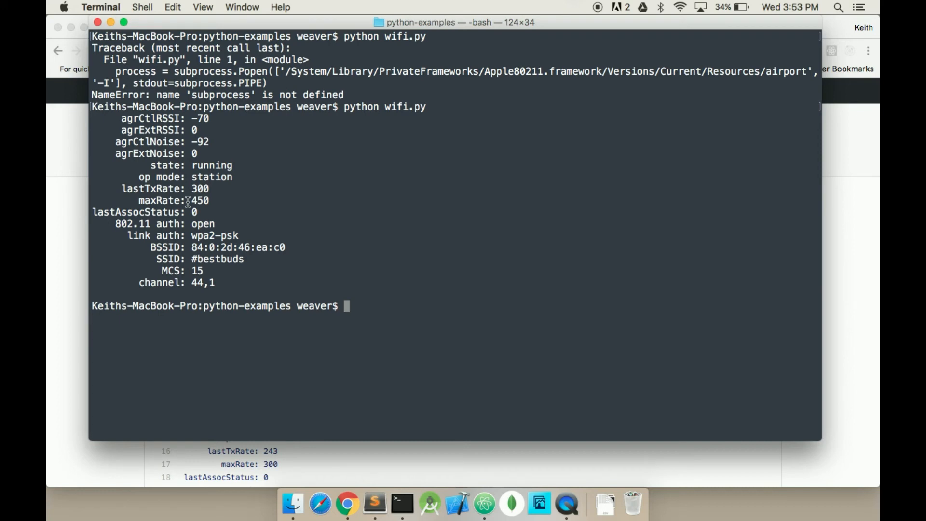
mouse_move(248, 282)
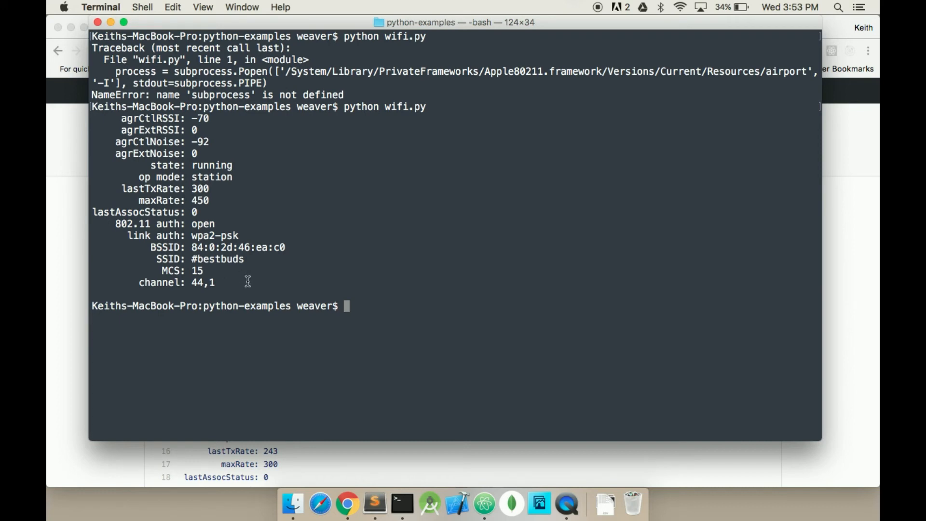